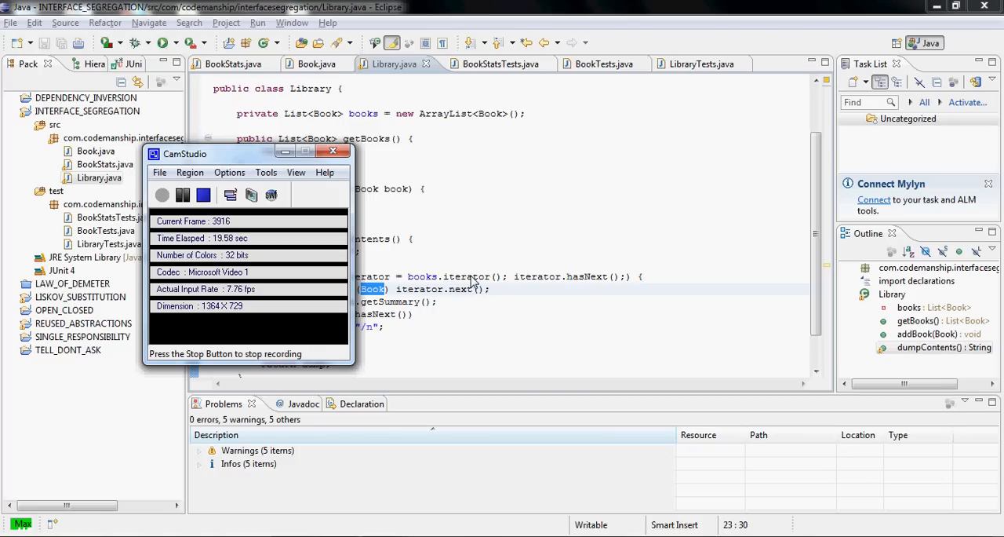
Step: Switch to Book.java and scroll through getSummary, rate and getRating
{"action": "left_click", "coordinate": [96, 151]}
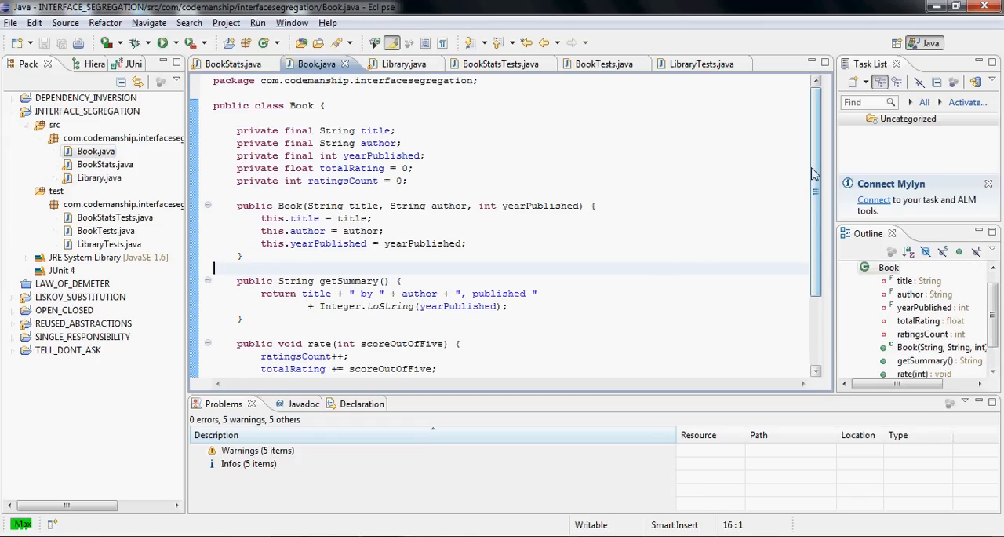
{"action": "scroll", "scroll_direction": "down", "scroll_amount": 3}
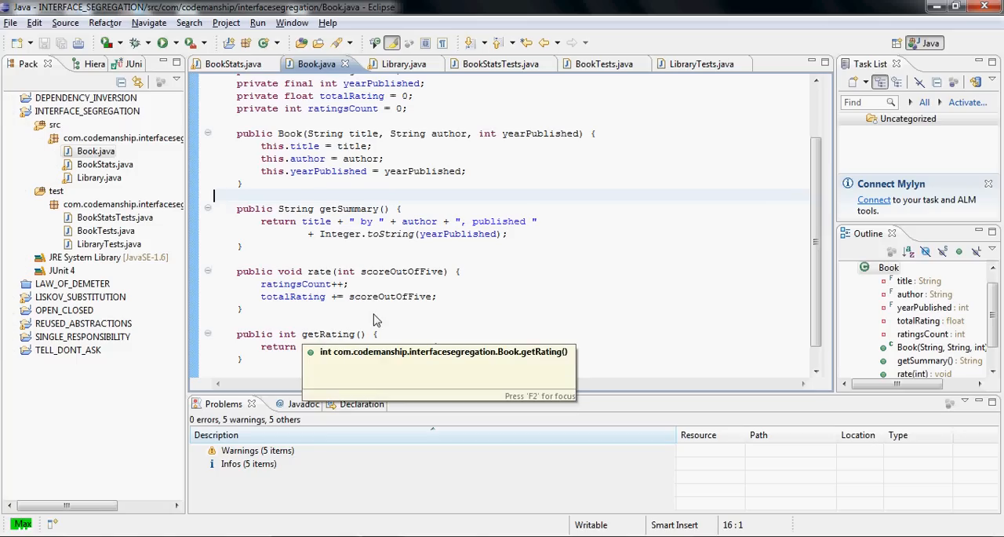
{"action": "left_click", "coordinate": [104, 164]}
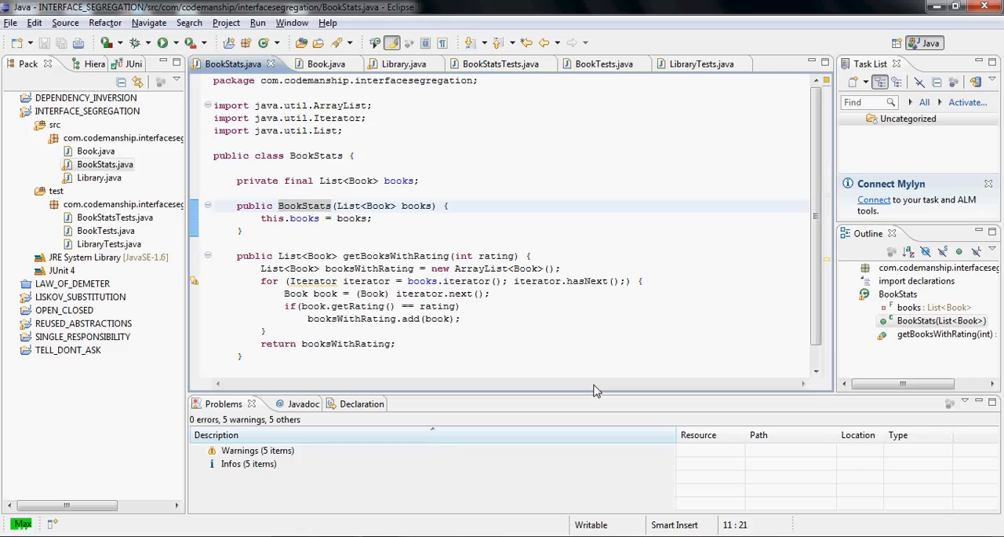
Step: Inspect getBooksWithRating in BookStats.java, then reopen Book.java
{"action": "left_click", "coordinate": [332, 206]}
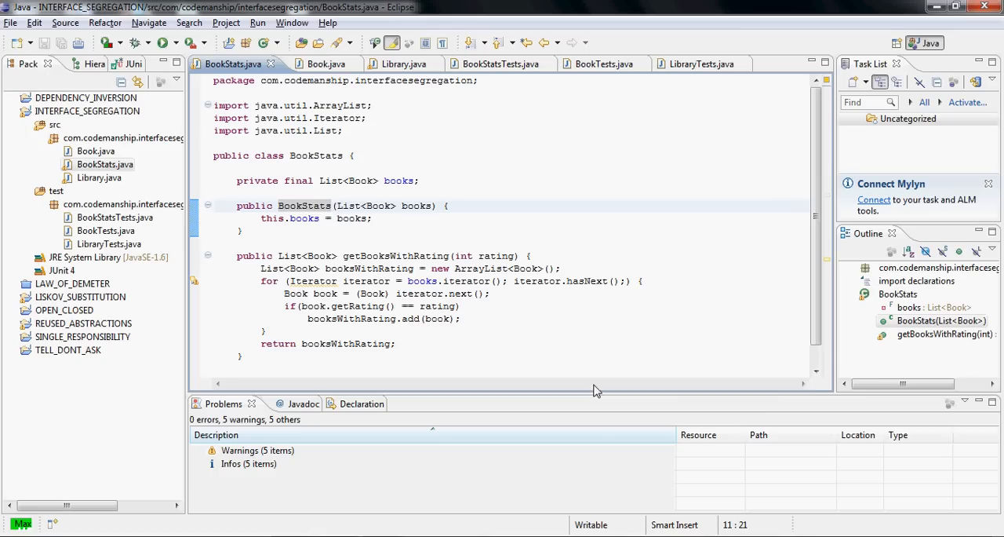
{"action": "left_click", "coordinate": [104, 164]}
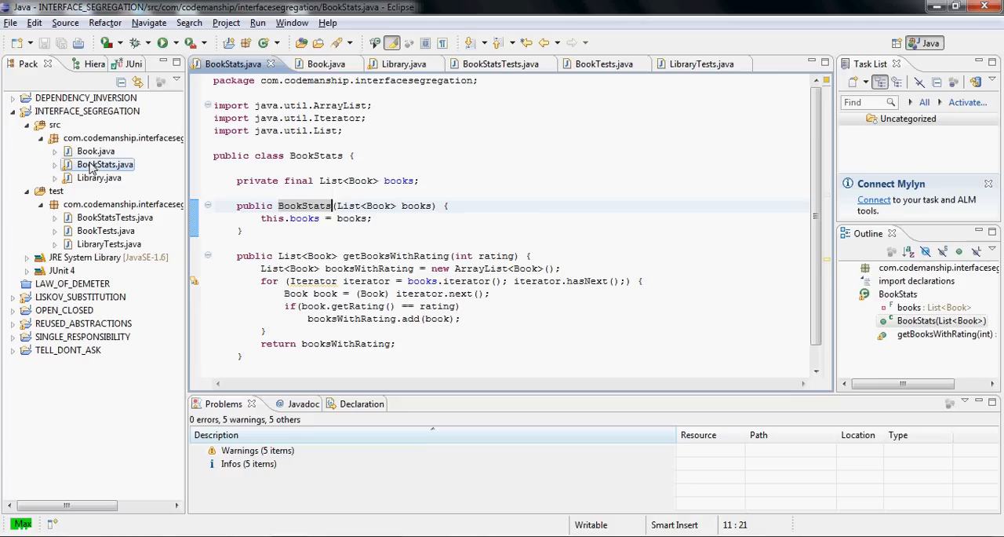
{"action": "left_click", "coordinate": [316, 64]}
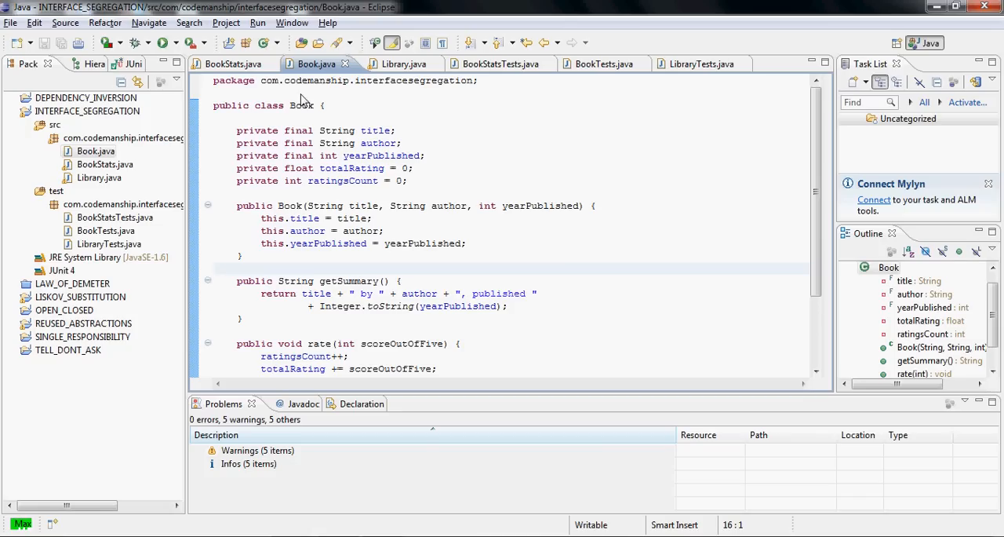
{"action": "mouse_move", "coordinate": [304, 108]}
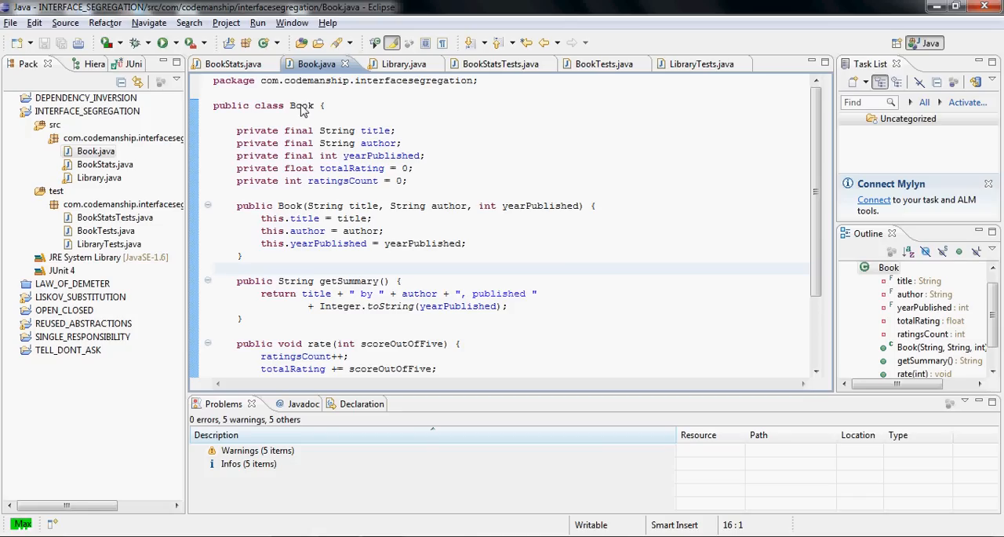
Step: Select the Book class name and bring up its Refactor context menu
{"action": "double_click", "coordinate": [301, 106]}
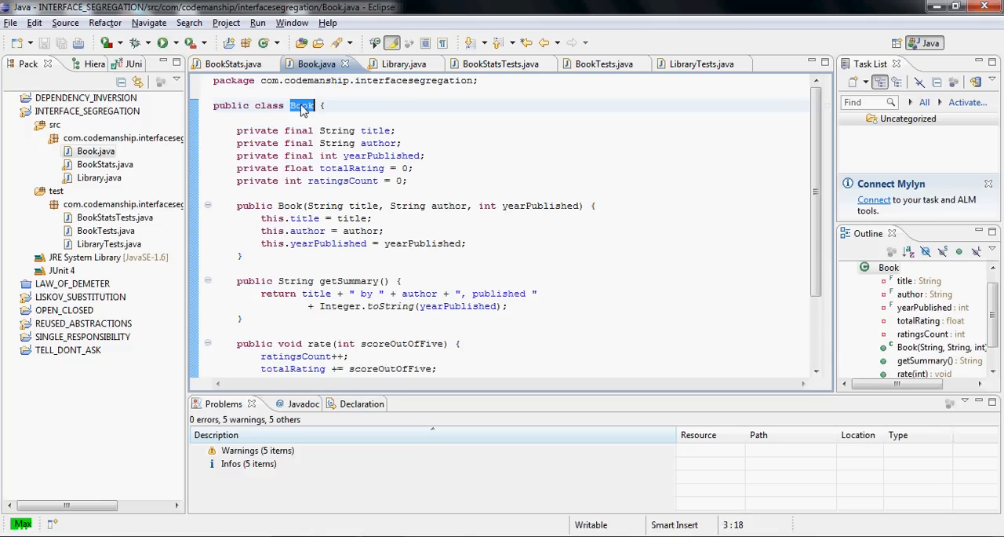
{"action": "right_click", "coordinate": [302, 105]}
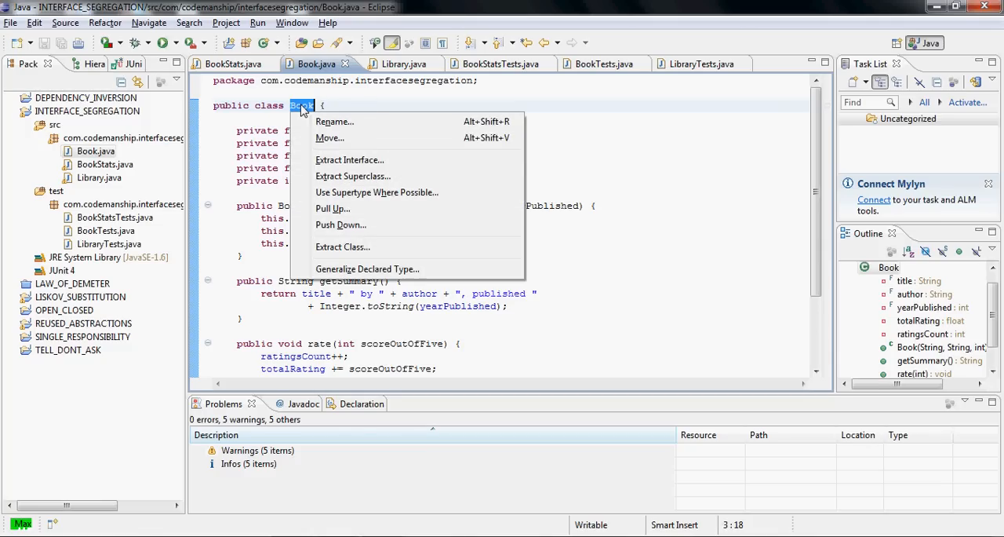
{"action": "mouse_move", "coordinate": [349, 159]}
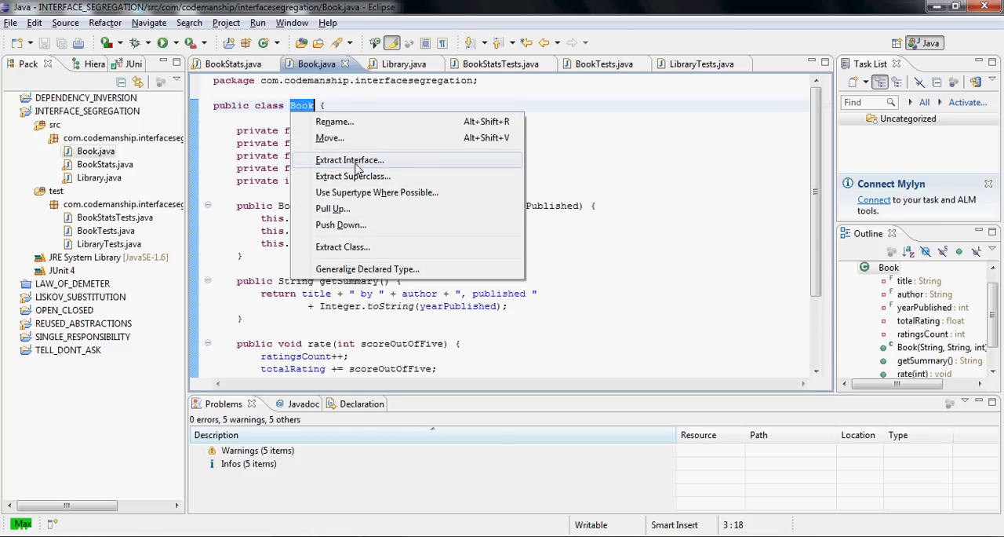
Step: Extract a SummarizedBook interface containing getSummary() from Book
{"action": "left_click", "coordinate": [349, 159]}
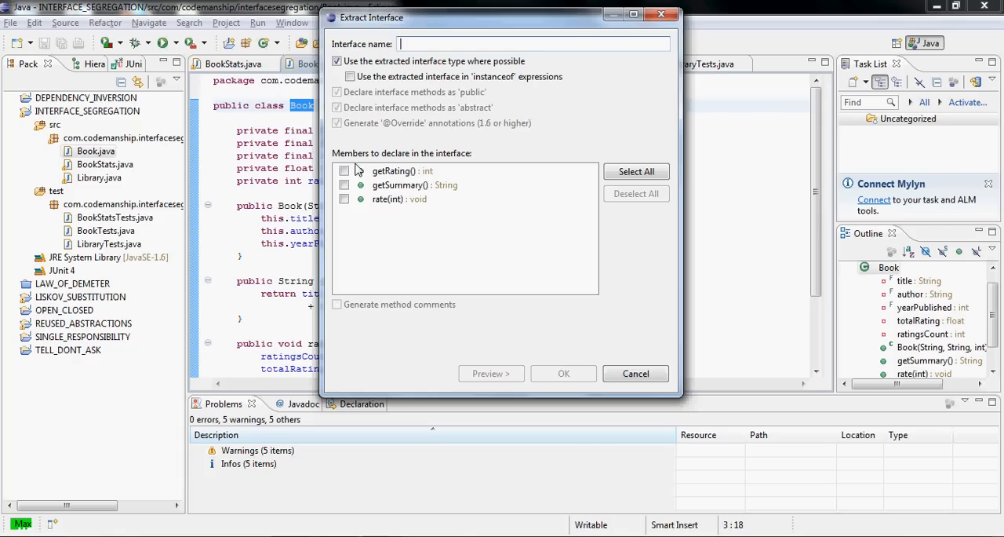
{"action": "type", "text": "SummarizedBook"}
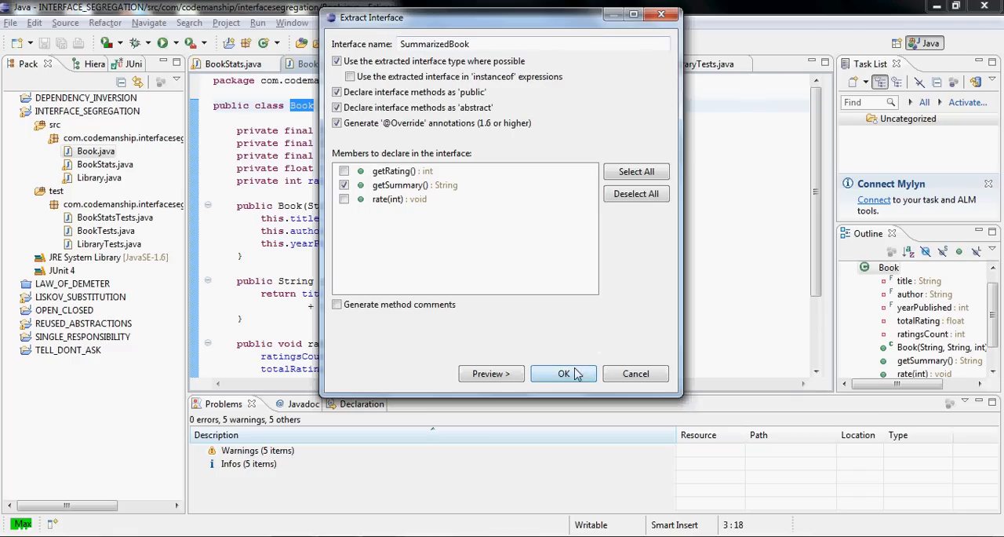
{"action": "left_click", "coordinate": [563, 373]}
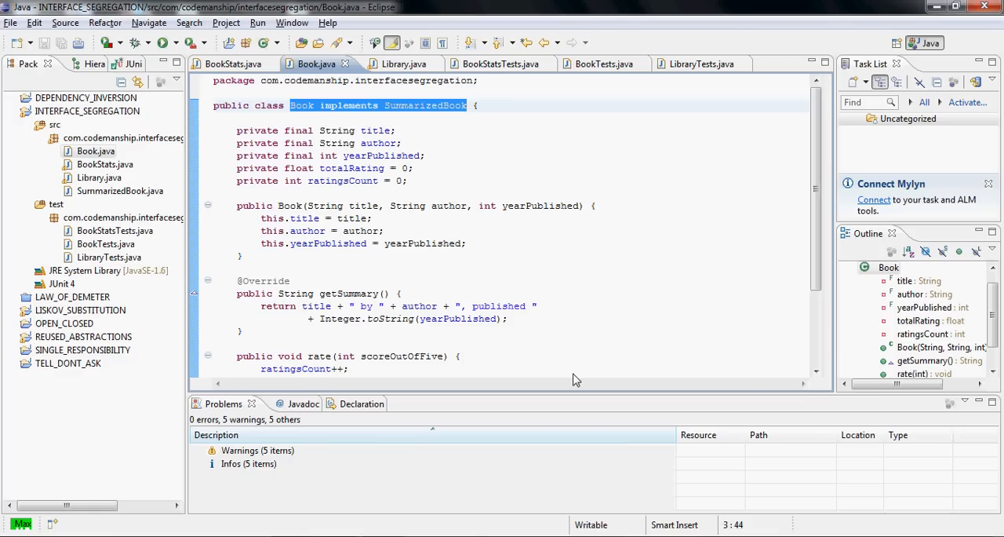
{"action": "mouse_move", "coordinate": [430, 244]}
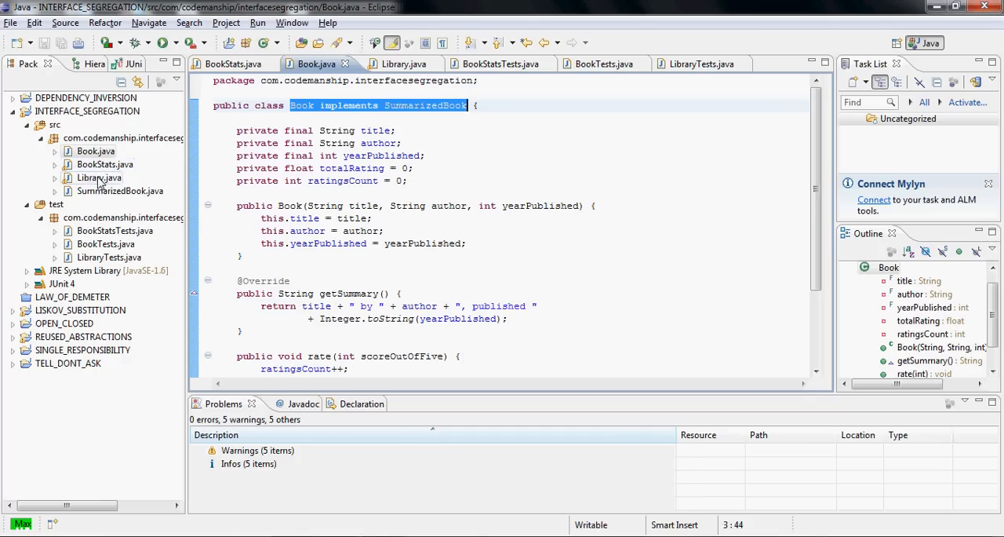
Step: Open Library.java and select the Book type in the List<Book> field
{"action": "left_click", "coordinate": [402, 64]}
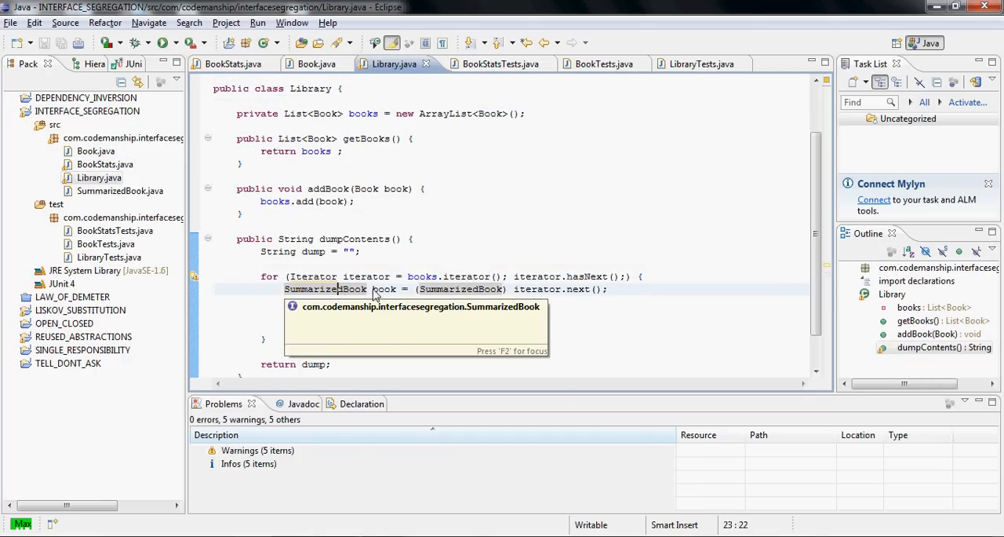
{"action": "mouse_move", "coordinate": [336, 296]}
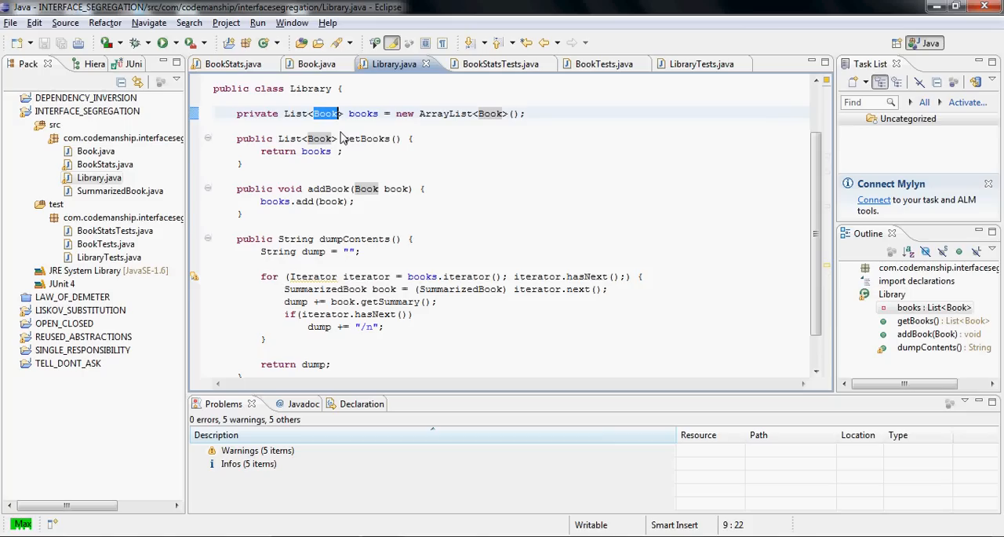
{"action": "right_click", "coordinate": [325, 113]}
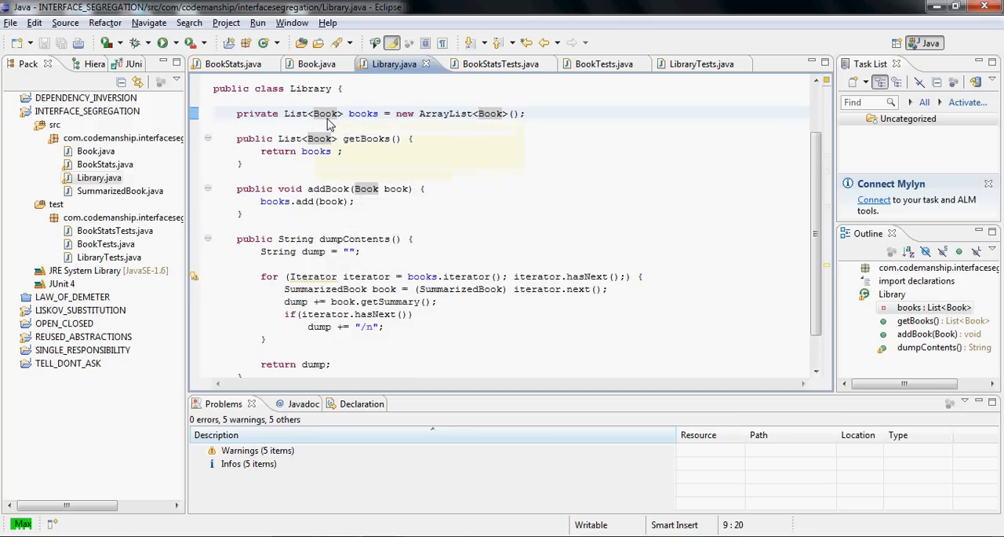
Step: Replace every whole-word Book with SummarizedBook in Library, then reopen Book.java
{"action": "key", "text": "Ctrl+f"}
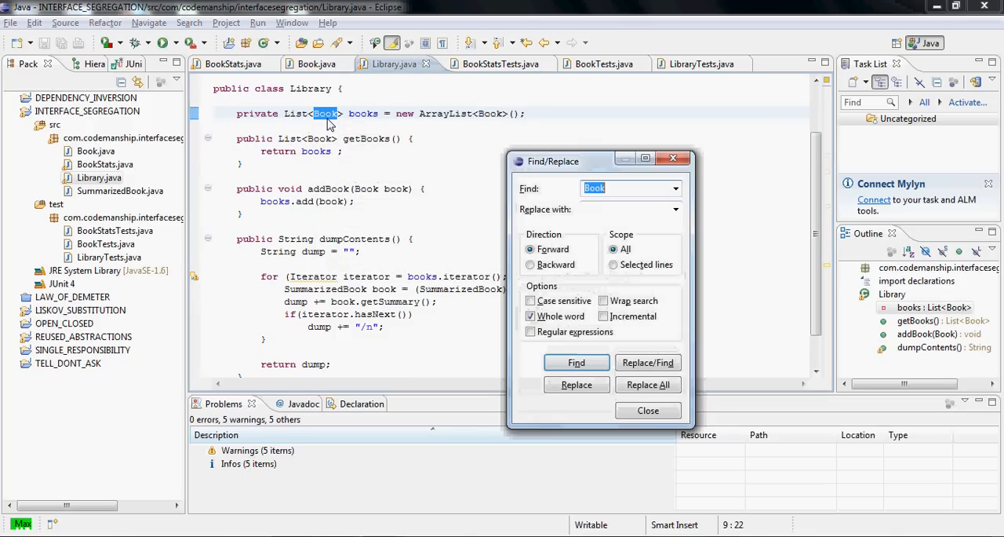
{"action": "type", "text": "S"}
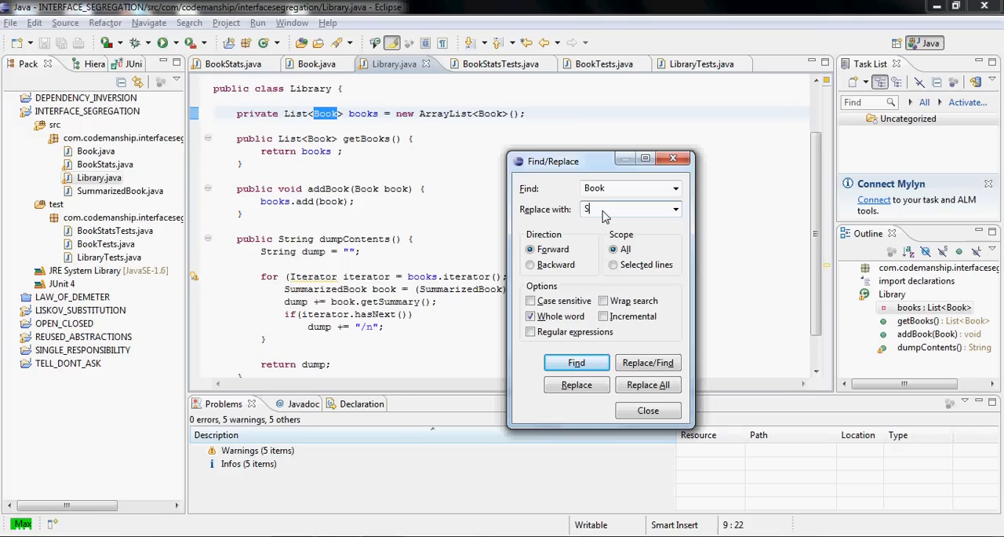
{"action": "type", "text": "ummarizedBook"}
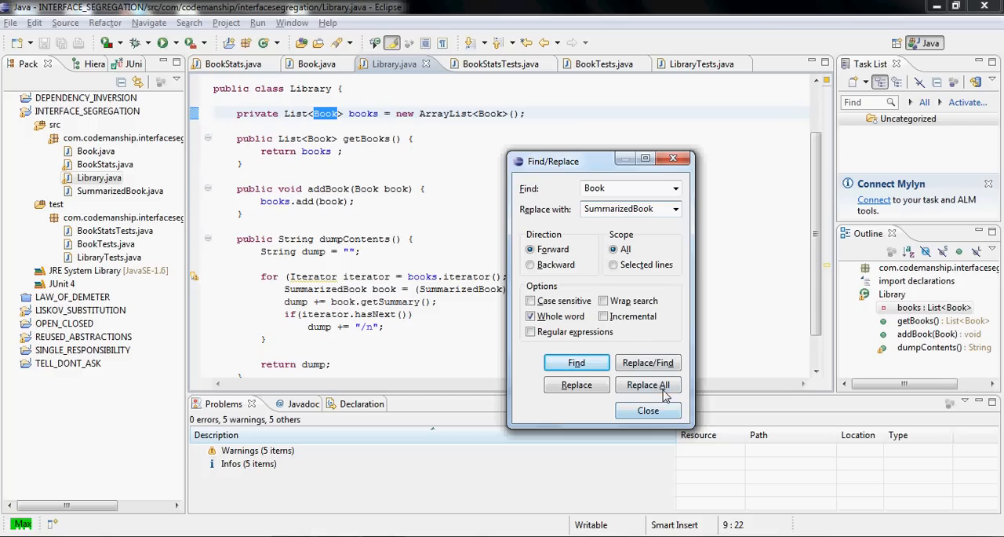
{"action": "left_click", "coordinate": [647, 384]}
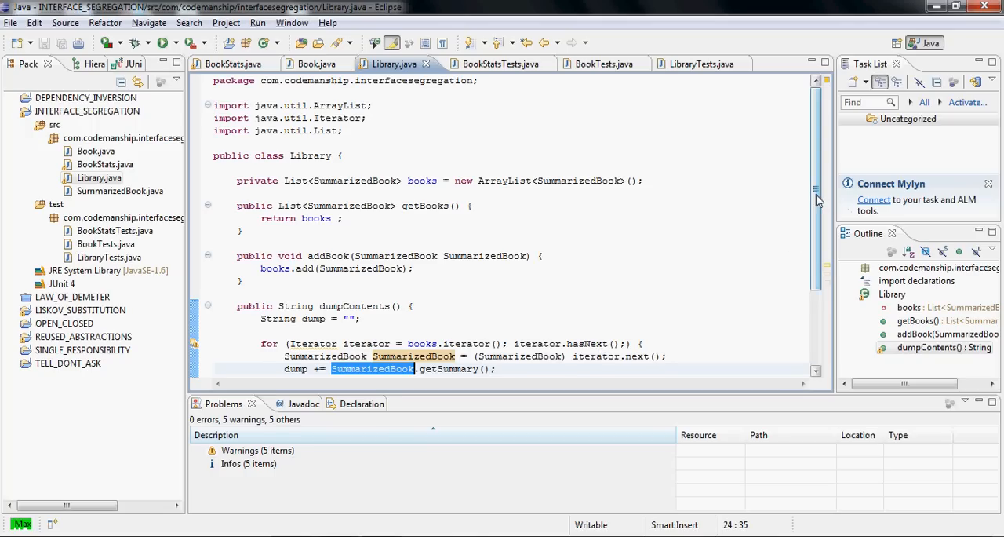
{"action": "scroll", "scroll_direction": "down", "scroll_amount": 3}
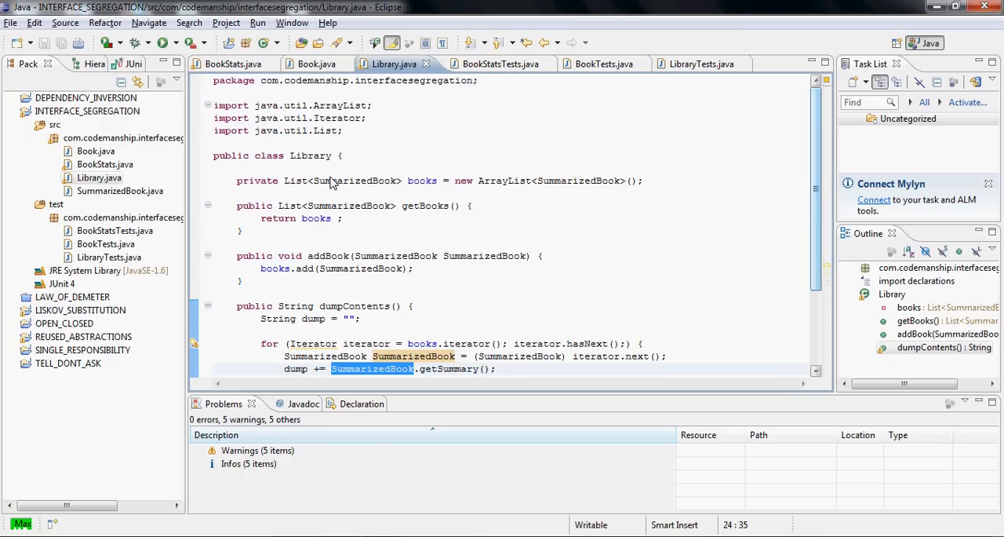
{"action": "left_click", "coordinate": [316, 63]}
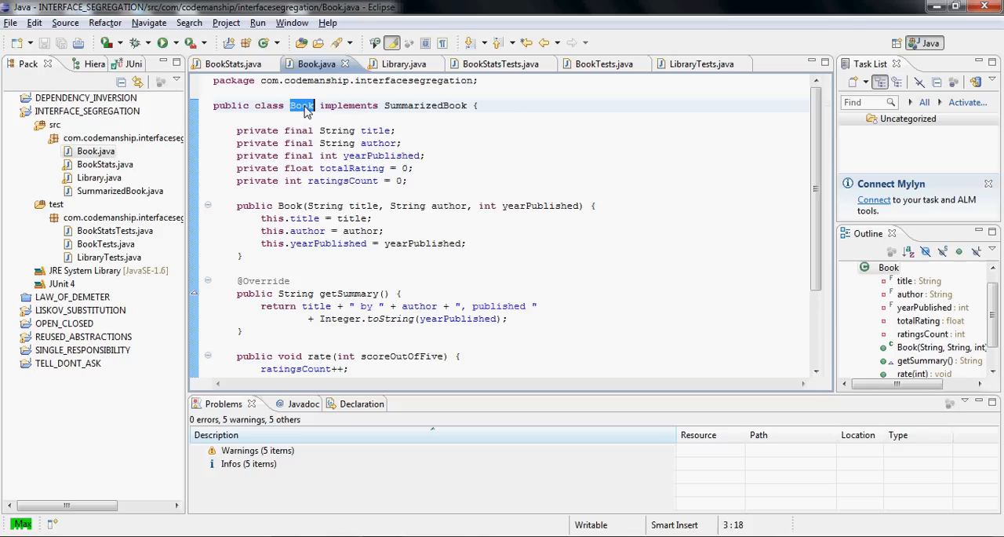
Step: Extract getRating() from Book into a new RatedBook interface
{"action": "right_click", "coordinate": [301, 105]}
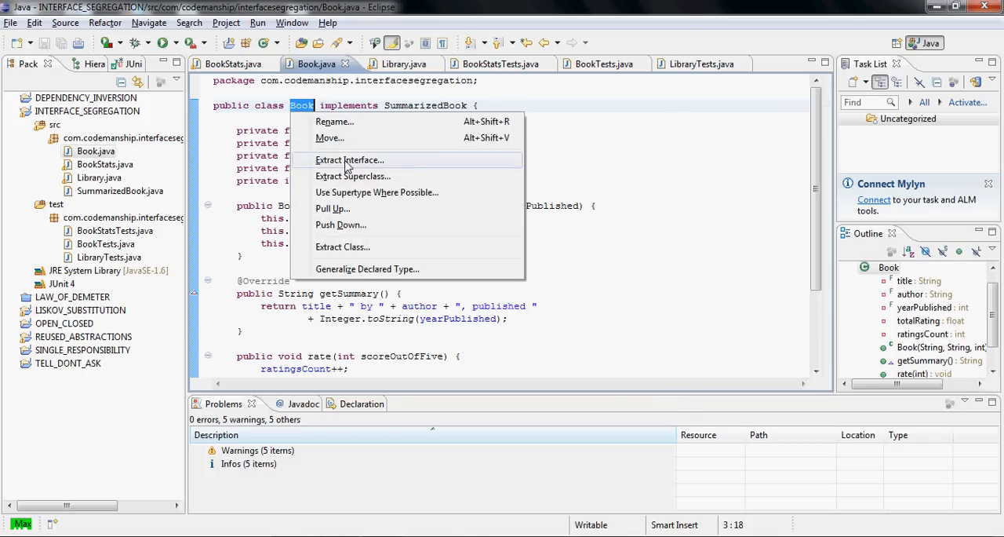
{"action": "left_click", "coordinate": [349, 160]}
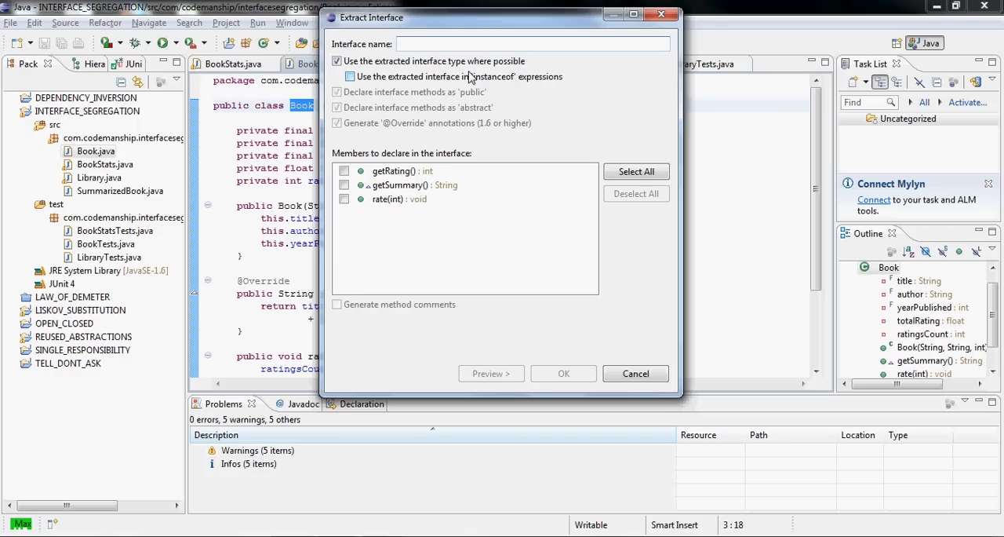
{"action": "type", "text": "RatedBook"}
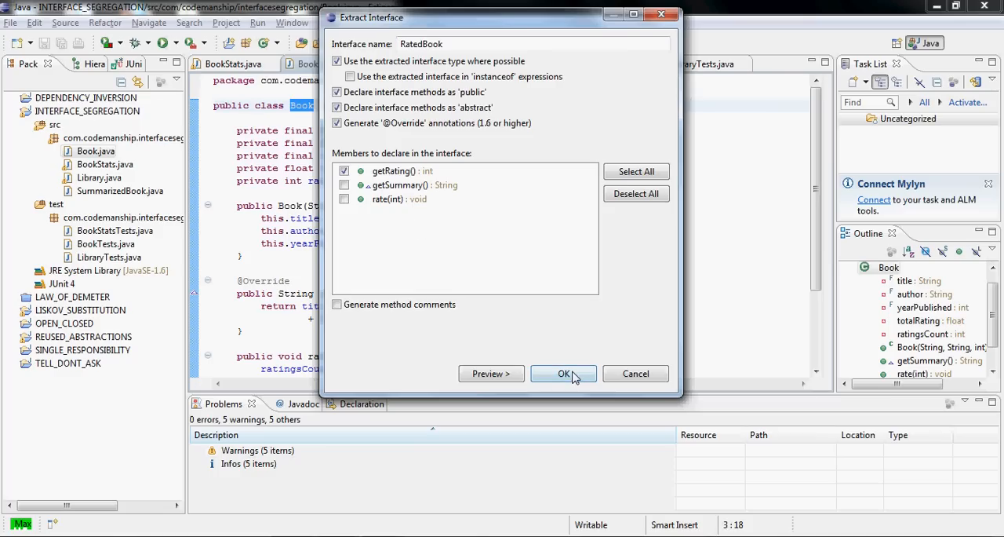
{"action": "left_click", "coordinate": [563, 374]}
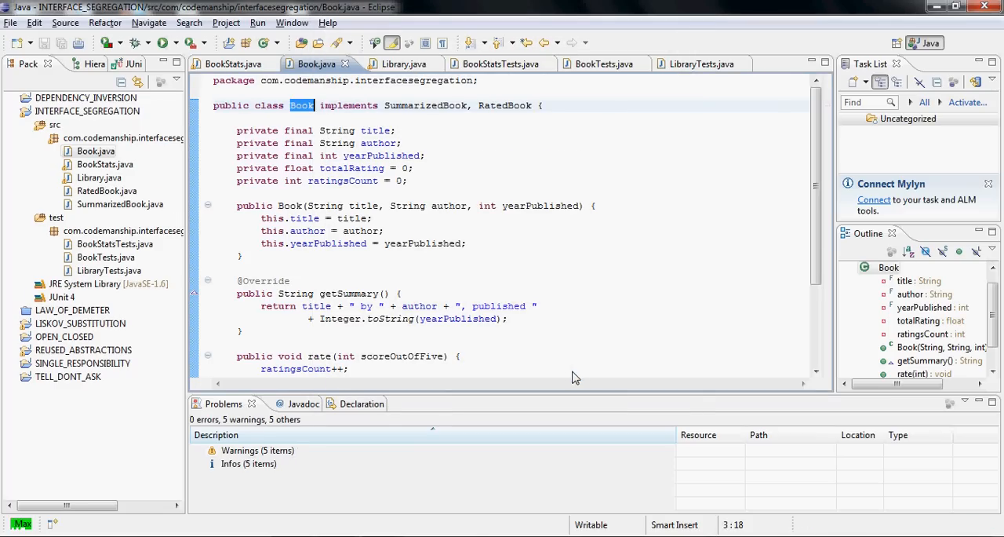
Step: In BookStats.java, replace all 10 whole-word Book occurrences with RatedBook
{"action": "left_click", "coordinate": [95, 151]}
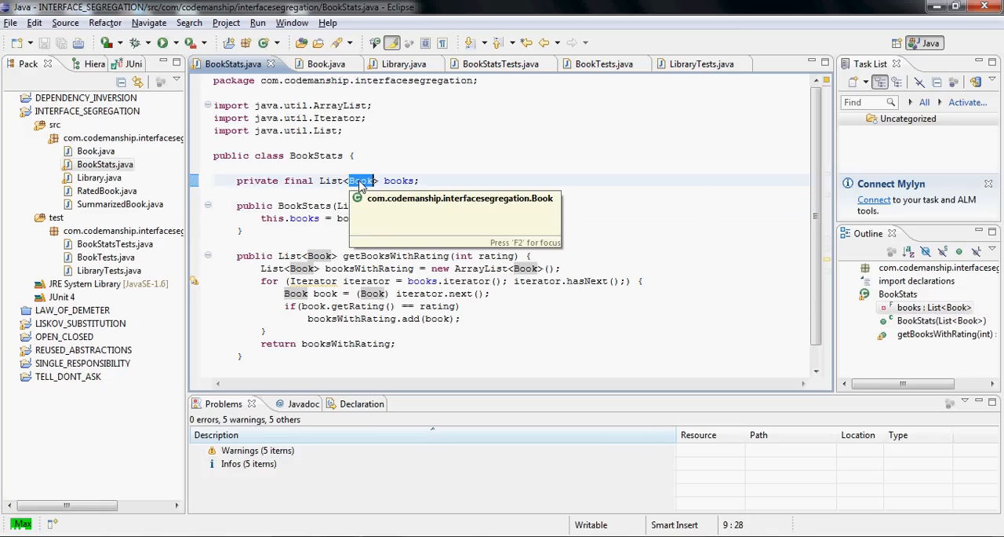
{"action": "key", "text": "Ctrl+f"}
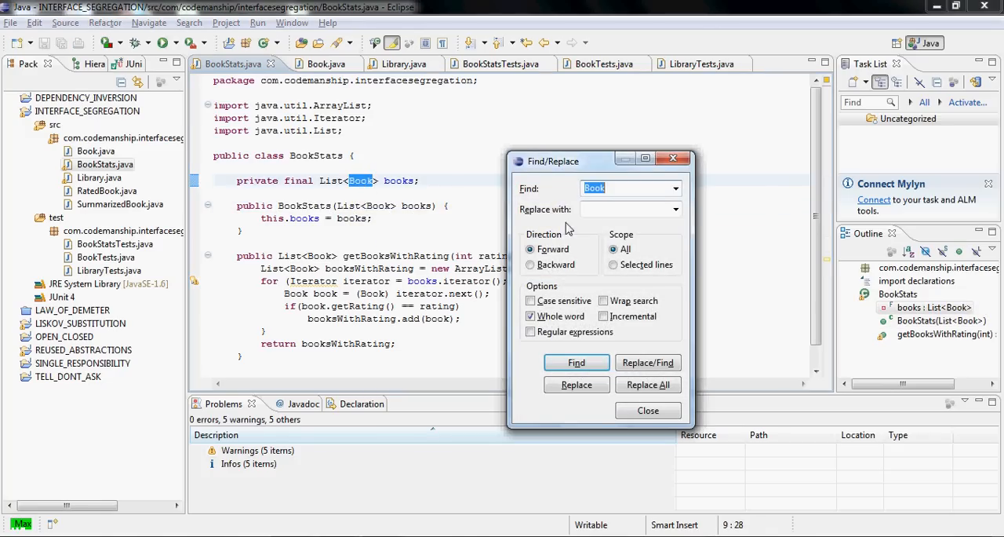
{"action": "type", "text": "RatedB"}
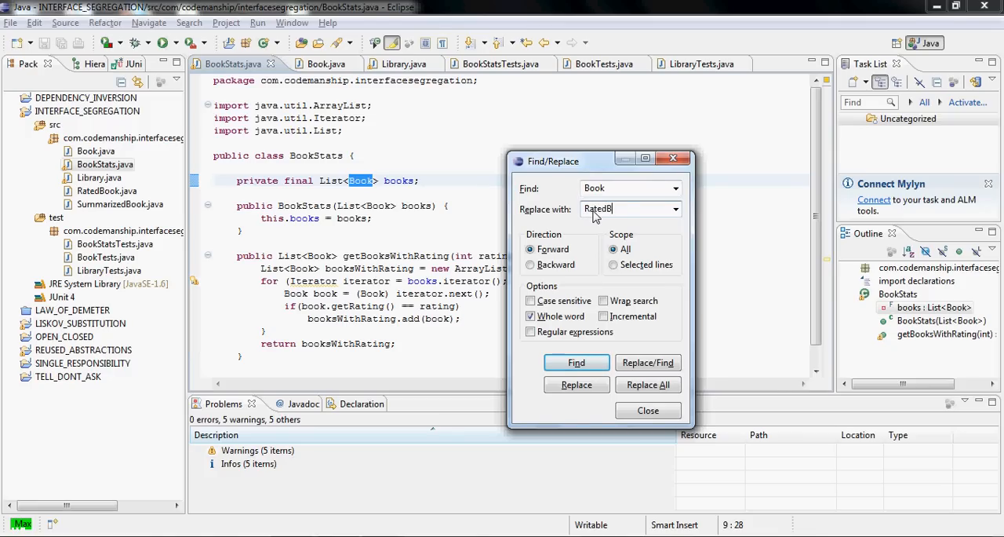
{"action": "type", "text": "ook"}
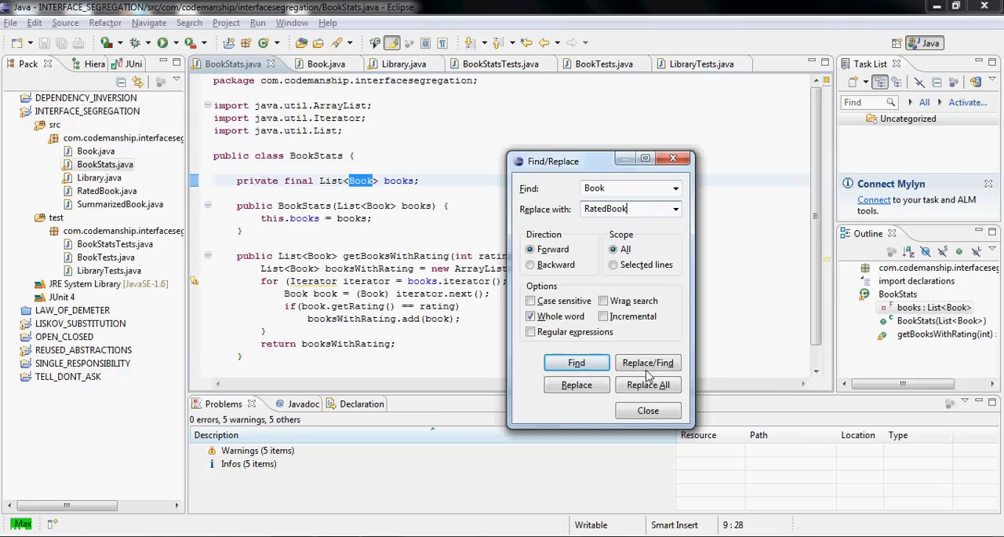
{"action": "left_click", "coordinate": [648, 384]}
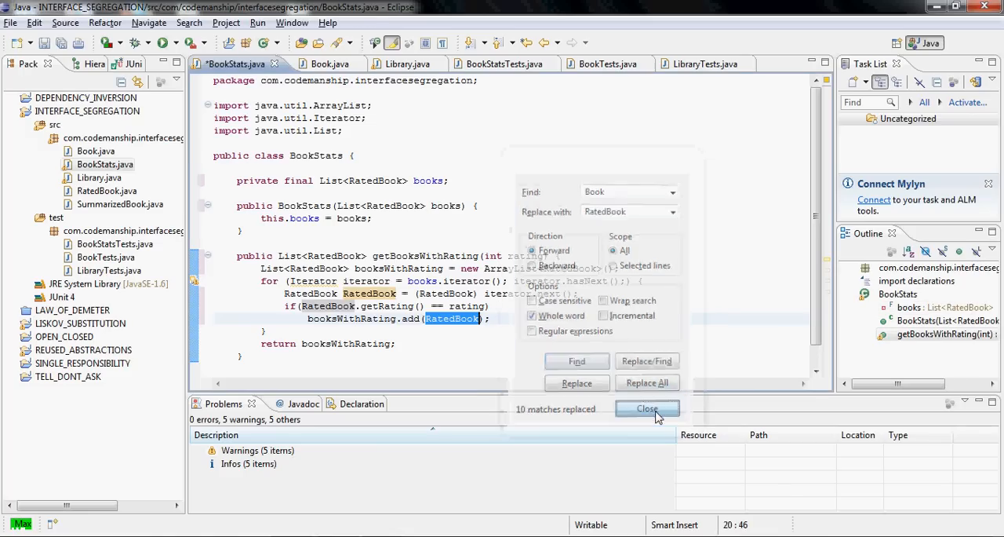
{"action": "left_click", "coordinate": [647, 408]}
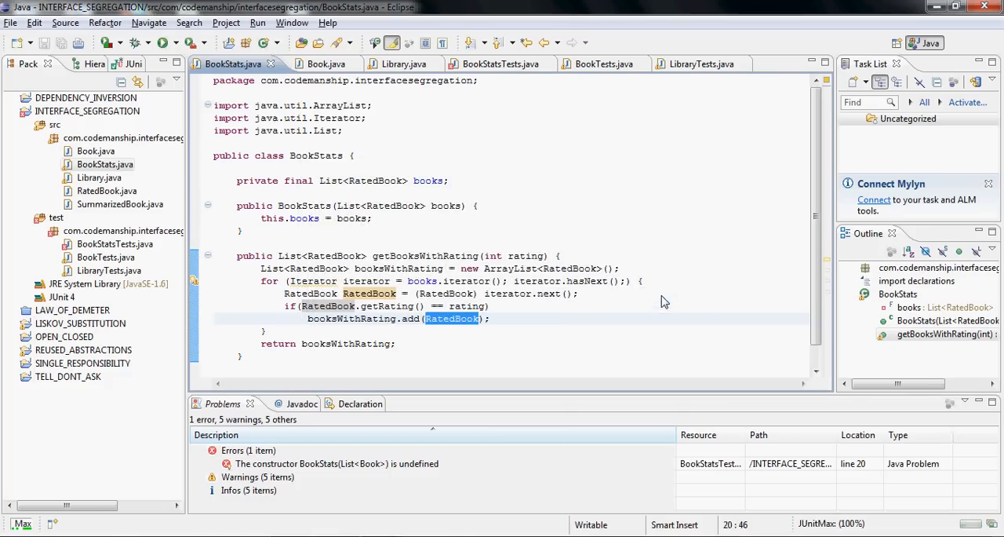
{"action": "mouse_move", "coordinate": [353, 218]}
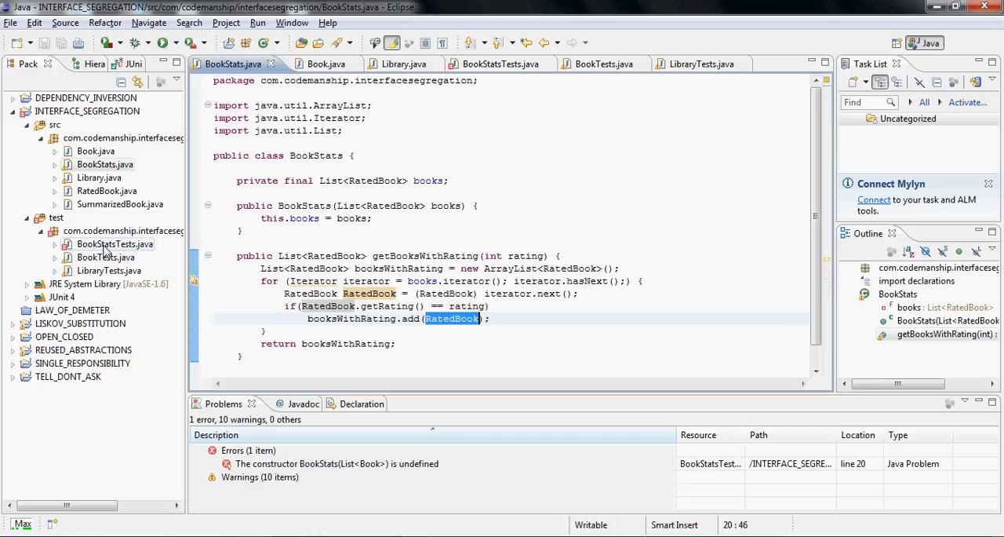
Step: Fix the BookStats constructor call in BookStatsTests, then reopen Library.java
{"action": "left_click", "coordinate": [500, 64]}
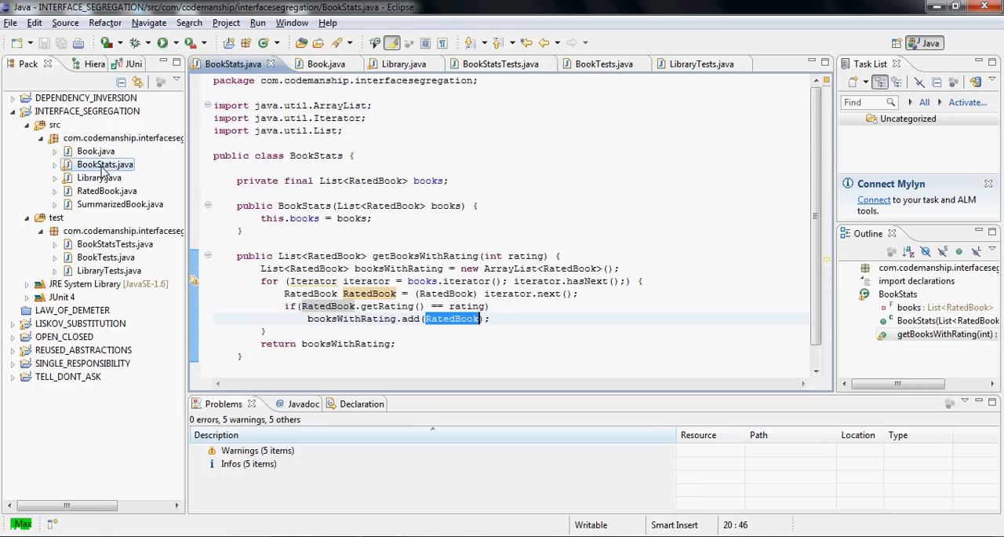
{"action": "left_click", "coordinate": [106, 191]}
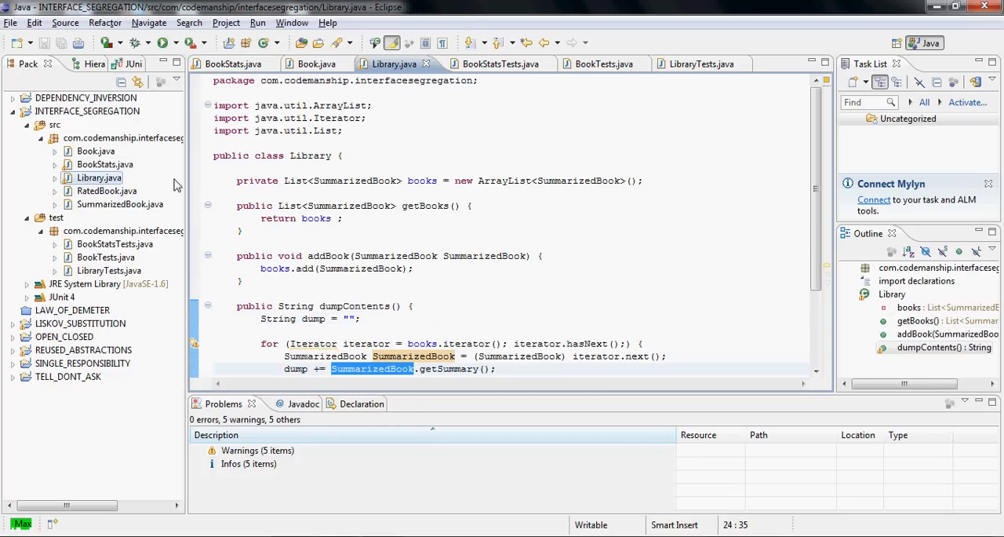
{"action": "mouse_move", "coordinate": [368, 268]}
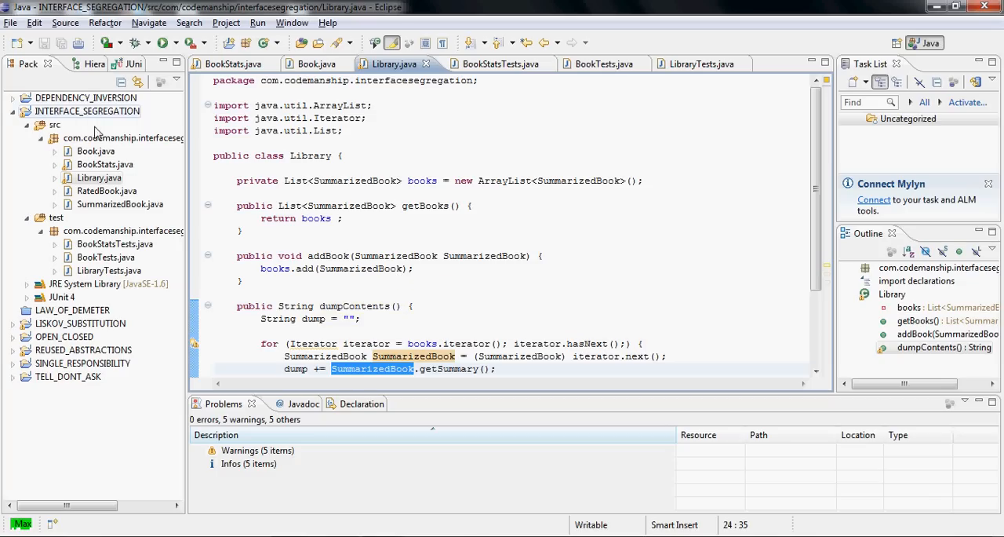
Step: Reopen Book.java and scroll through its fields down to getRating()
{"action": "left_click", "coordinate": [316, 63]}
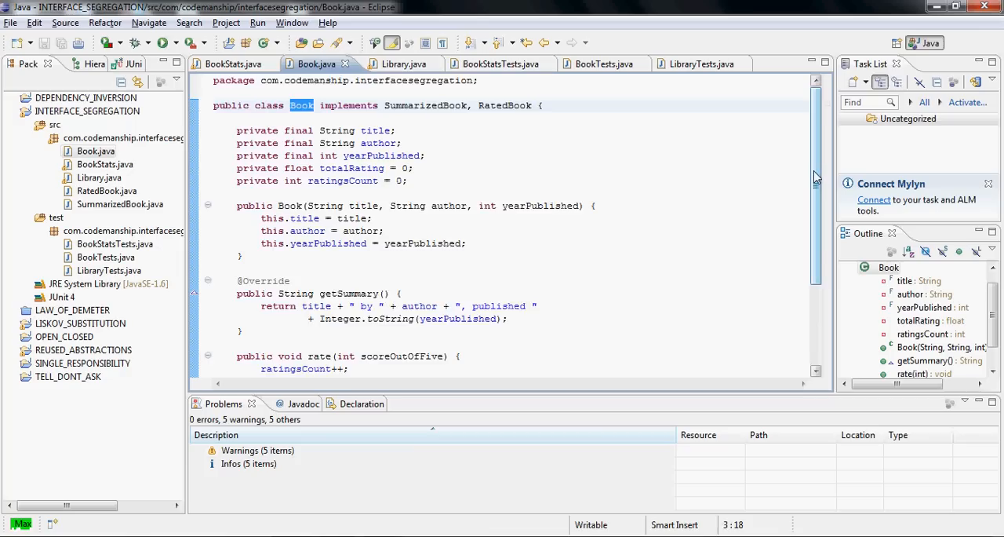
{"action": "scroll", "scroll_direction": "down", "scroll_amount": 3}
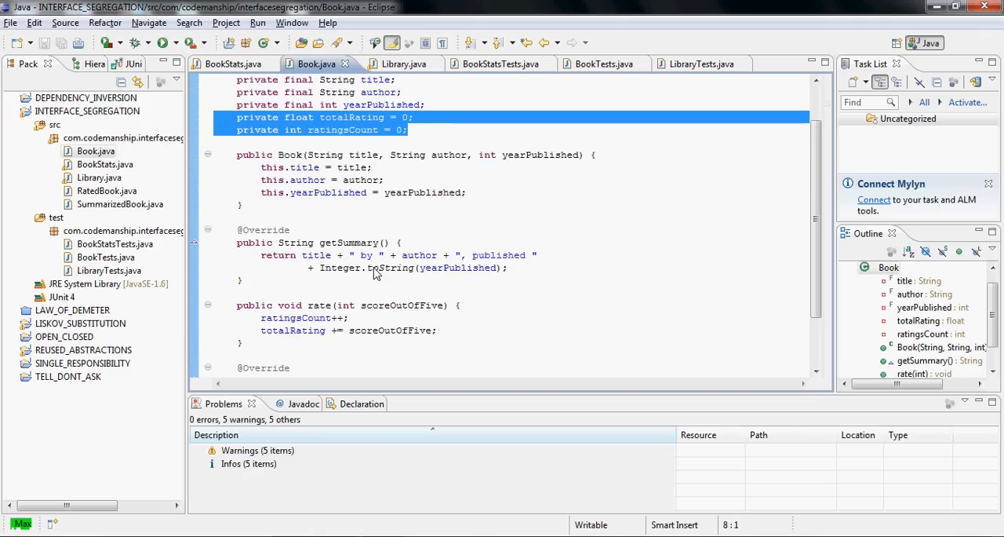
{"action": "left_click", "coordinate": [370, 129]}
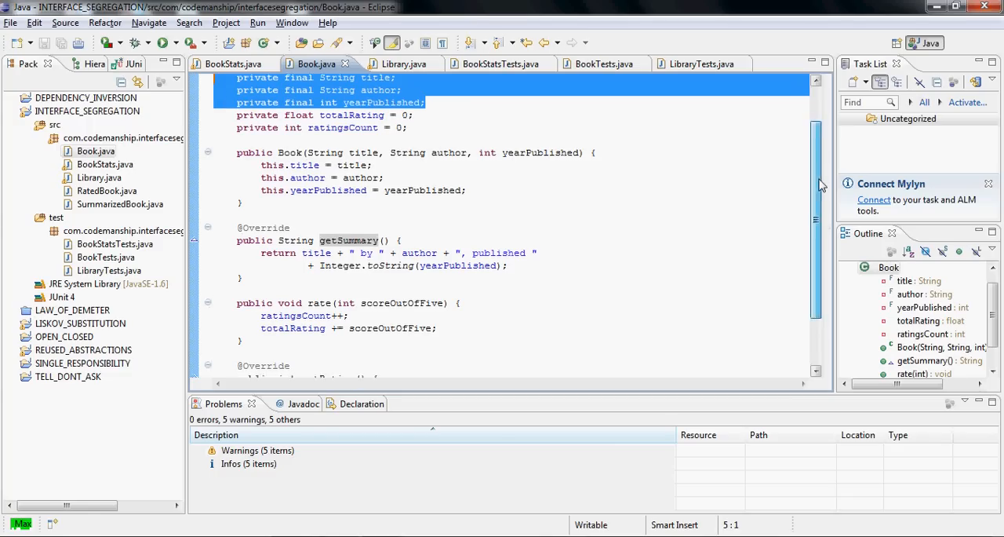
{"action": "scroll", "scroll_direction": "down", "scroll_amount": 3}
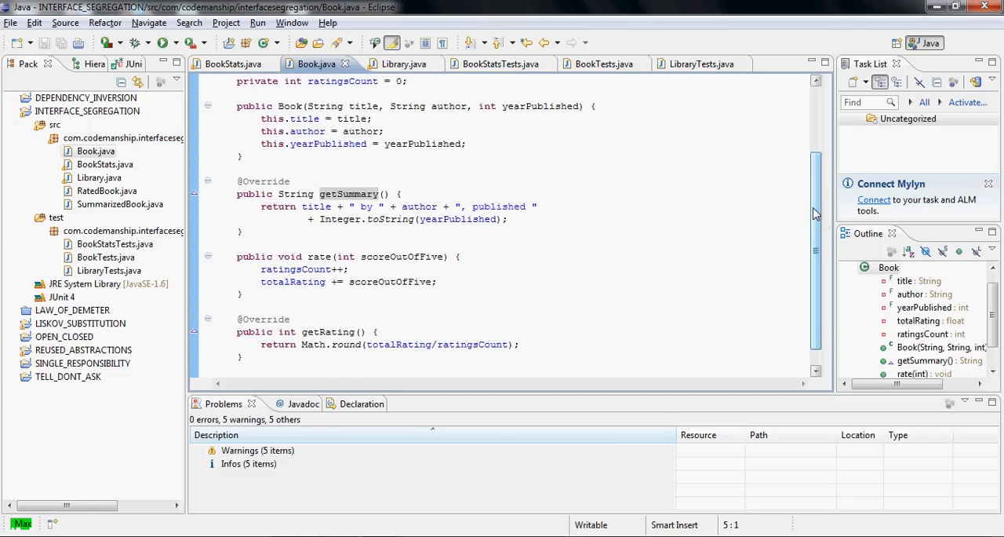